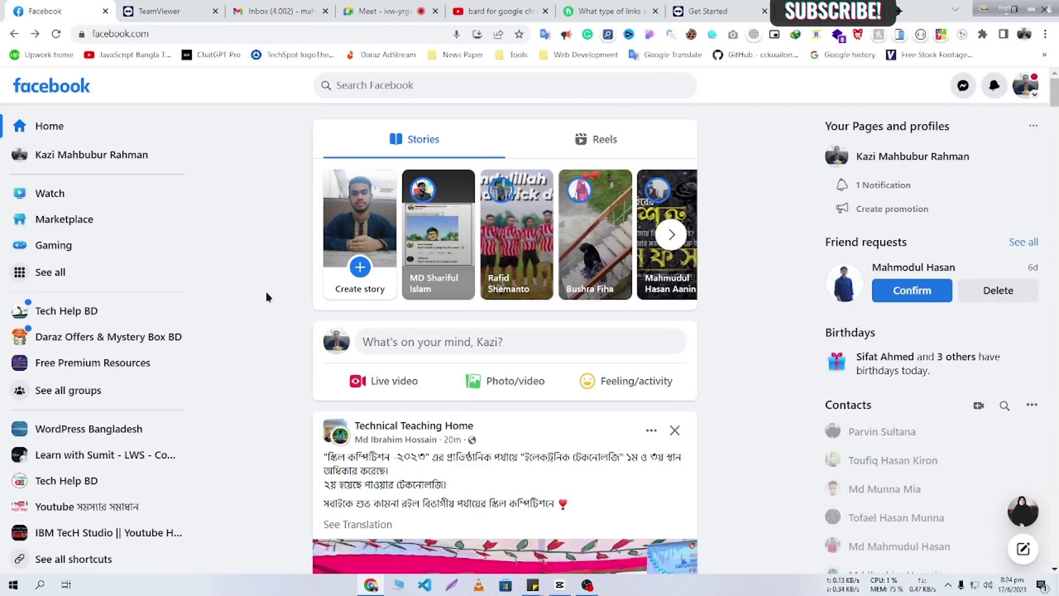
pyautogui.moveTo(452, 342)
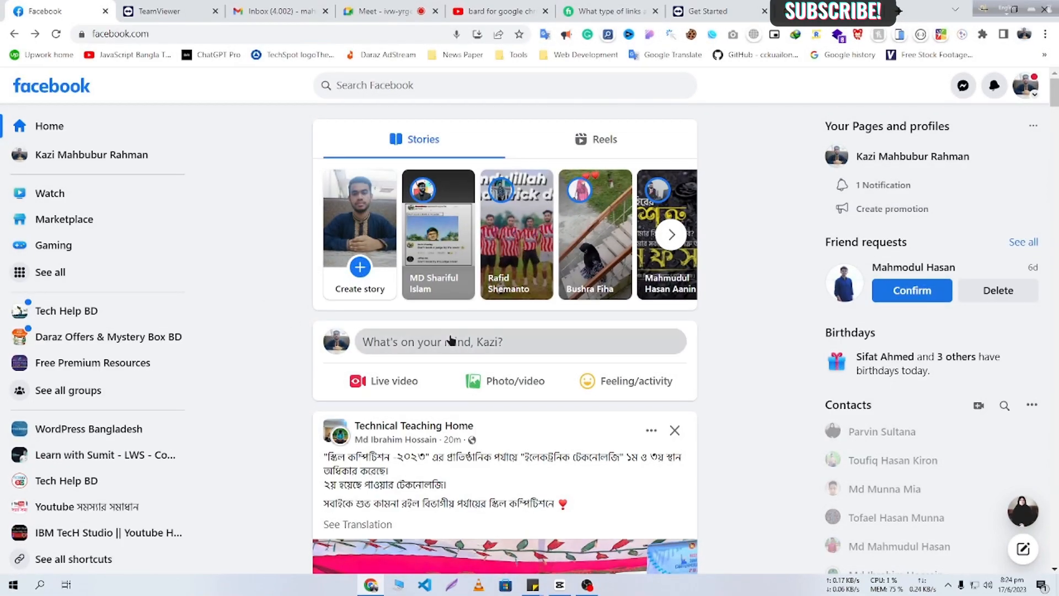
# Start a new public Facebook post from the "What's on your mind" box.
pyautogui.click(432, 341)
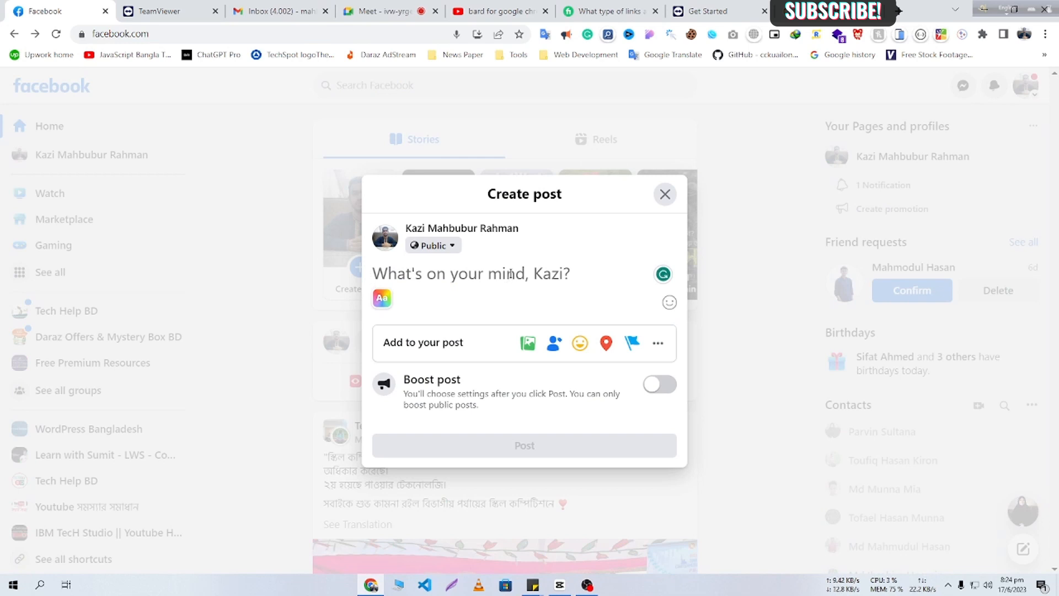
# Ask Bard For Google to "write a fb status about hot weather" and send the request.
pyautogui.click(961, 34)
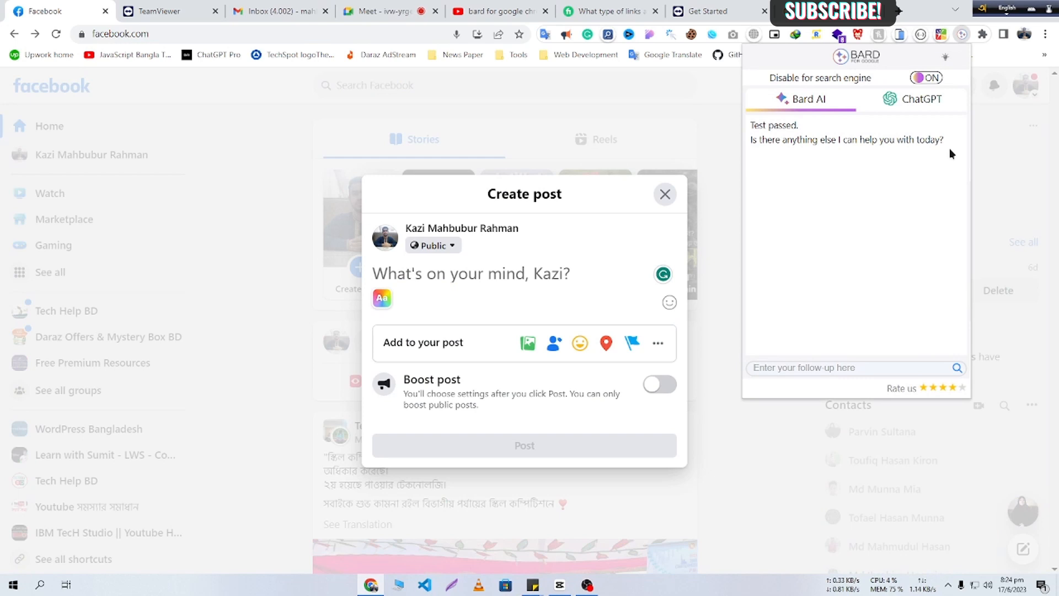
pyautogui.write('wre')
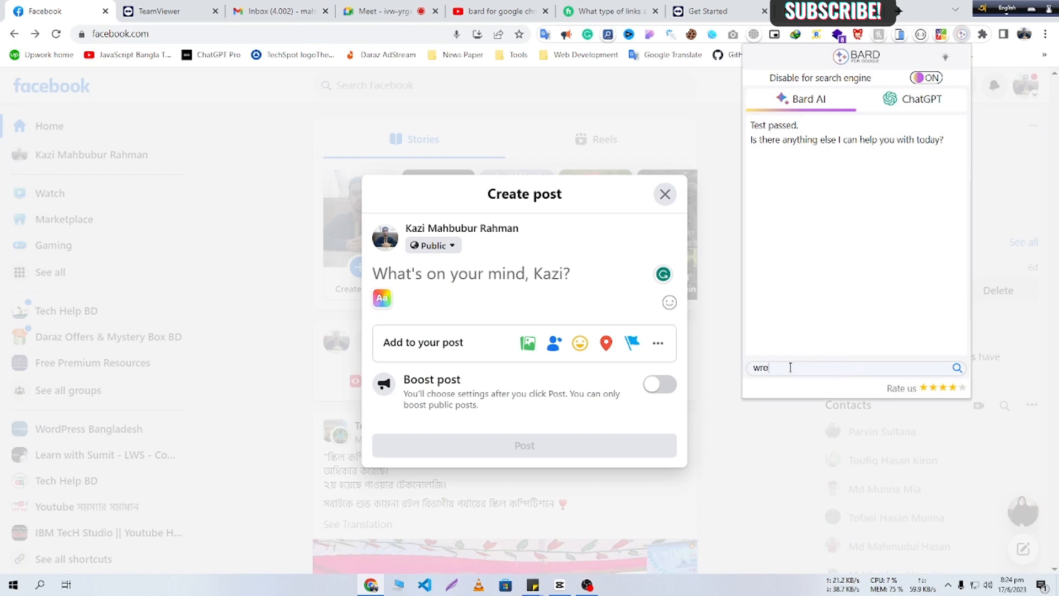
pyautogui.write('write a fb')
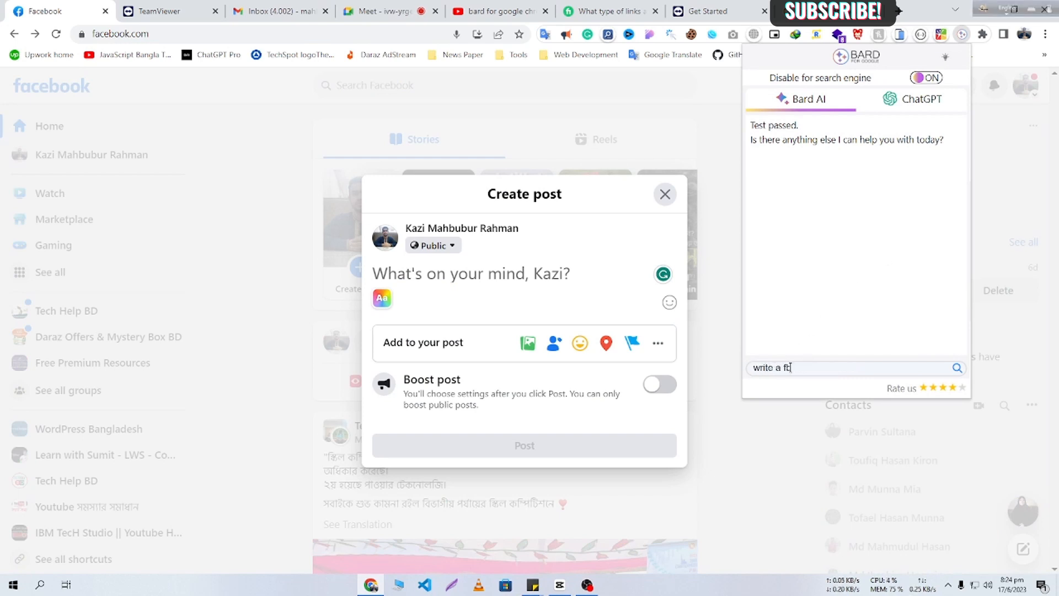
pyautogui.write('status about')
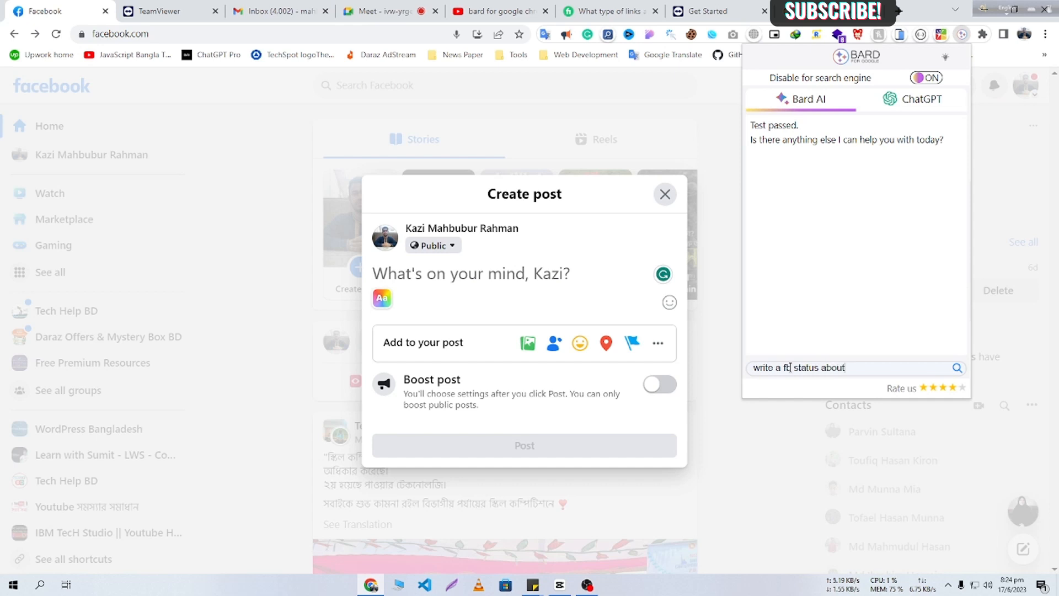
pyautogui.write('hot wera')
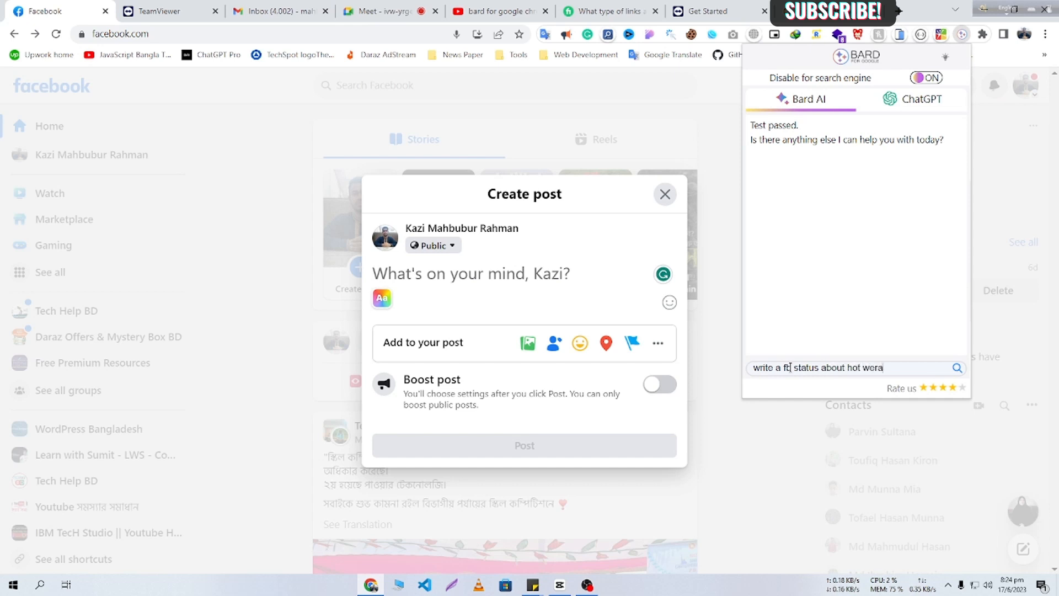
pyautogui.write('weather')
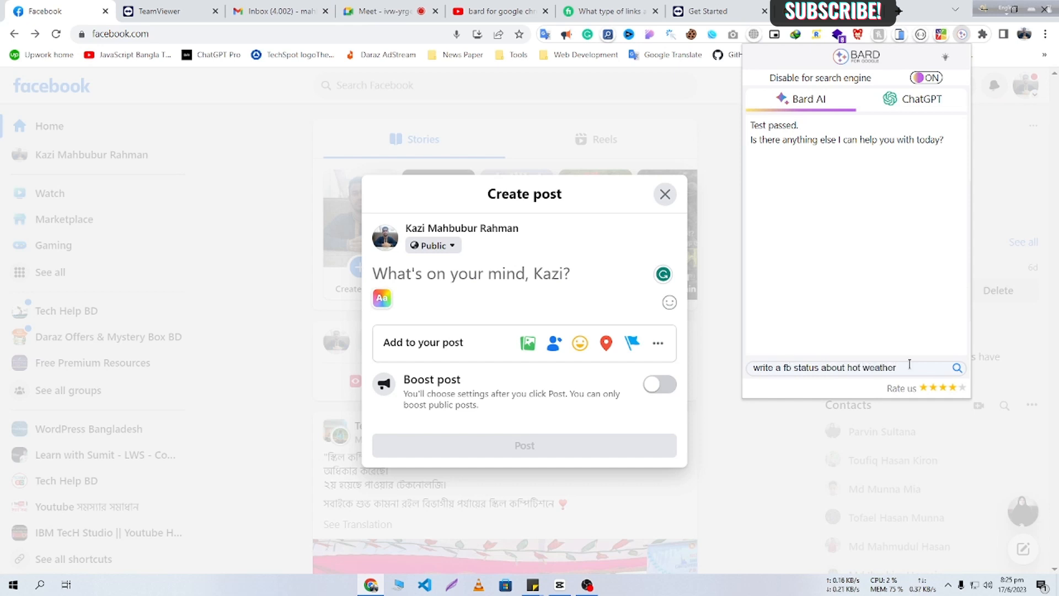
pyautogui.click(958, 368)
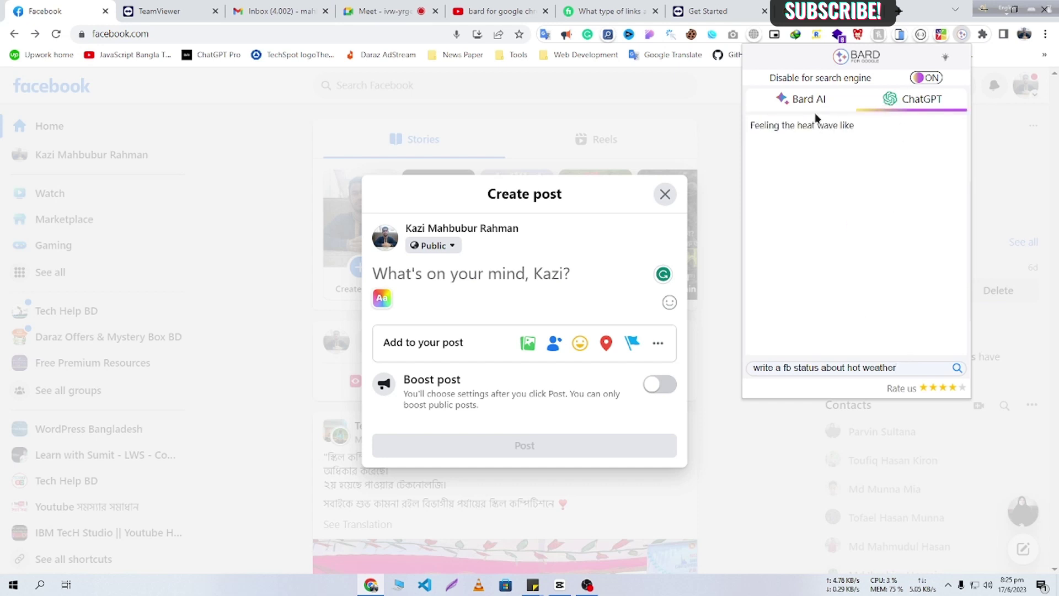
# Paste the "Feeling the heat wave like never before!" status with hashtags and publish it.
pyautogui.click(958, 368)
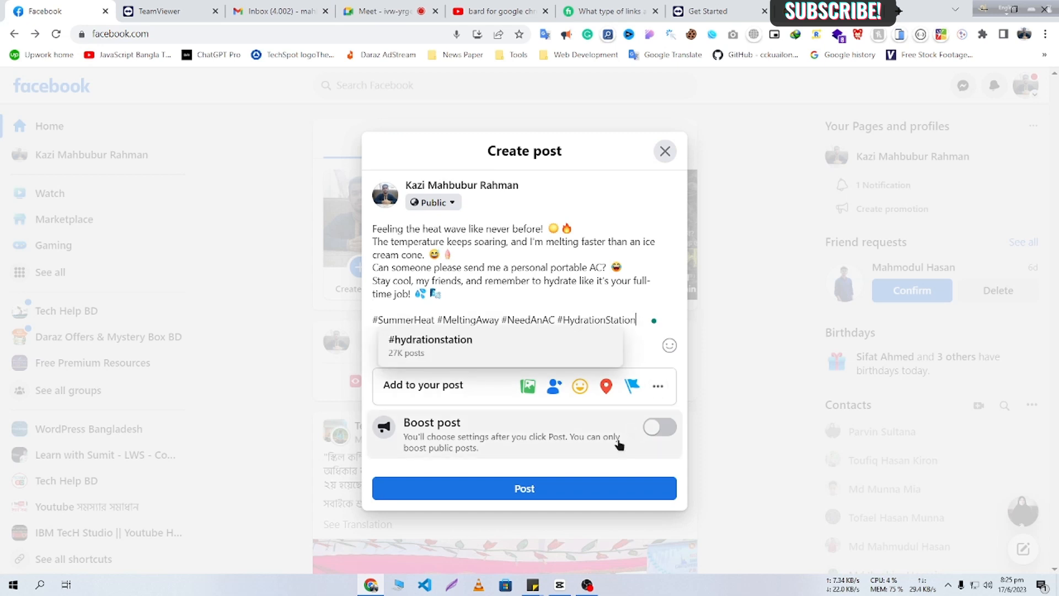
pyautogui.click(524, 488)
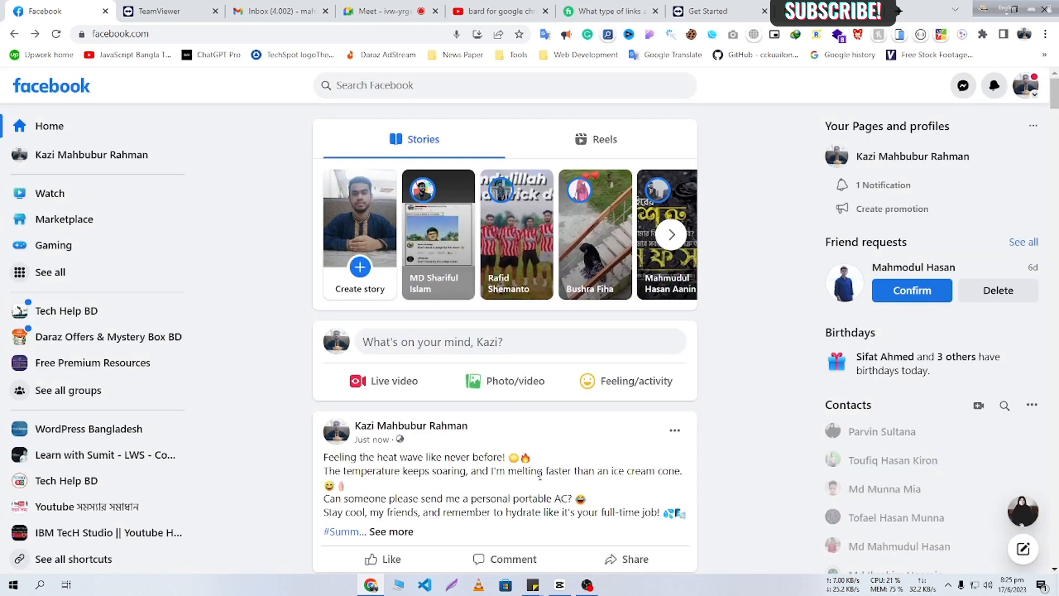
pyautogui.scroll(-3)
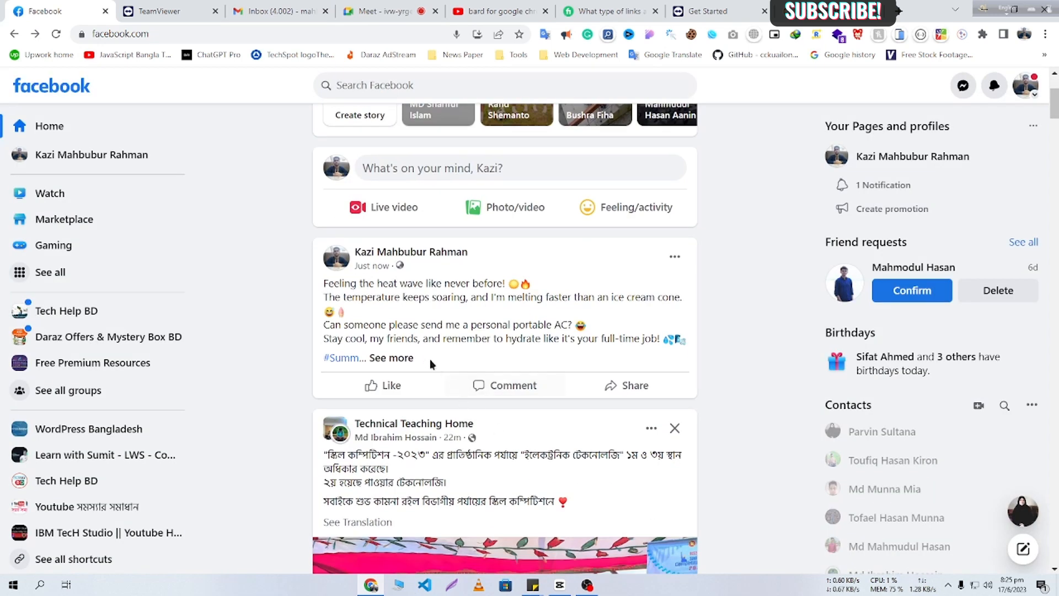
pyautogui.click(393, 357)
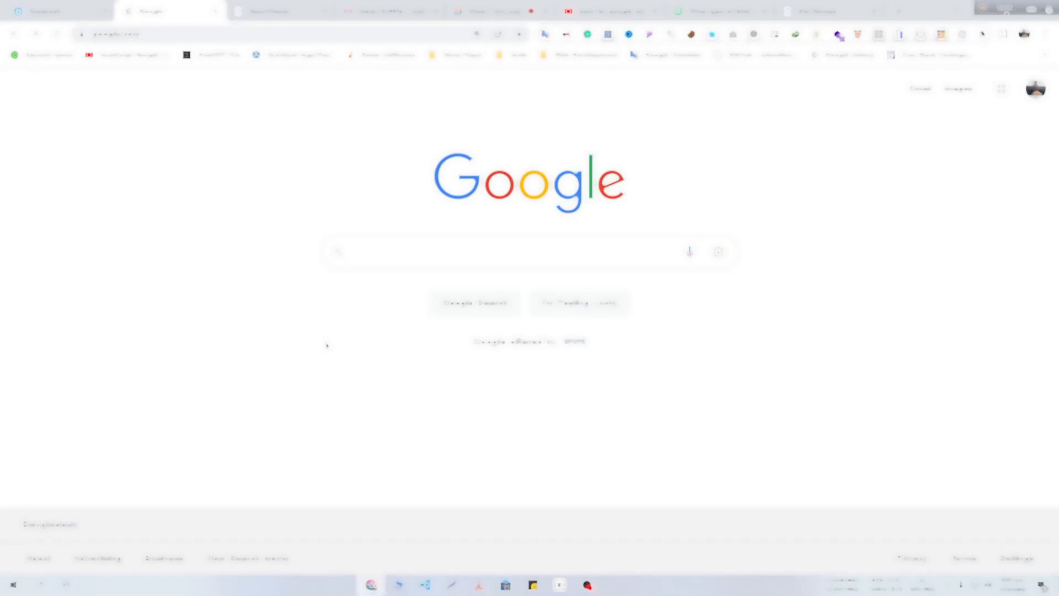
# Search Google for "bird" and read the Bard AI answer in the side panel.
pyautogui.click(503, 252)
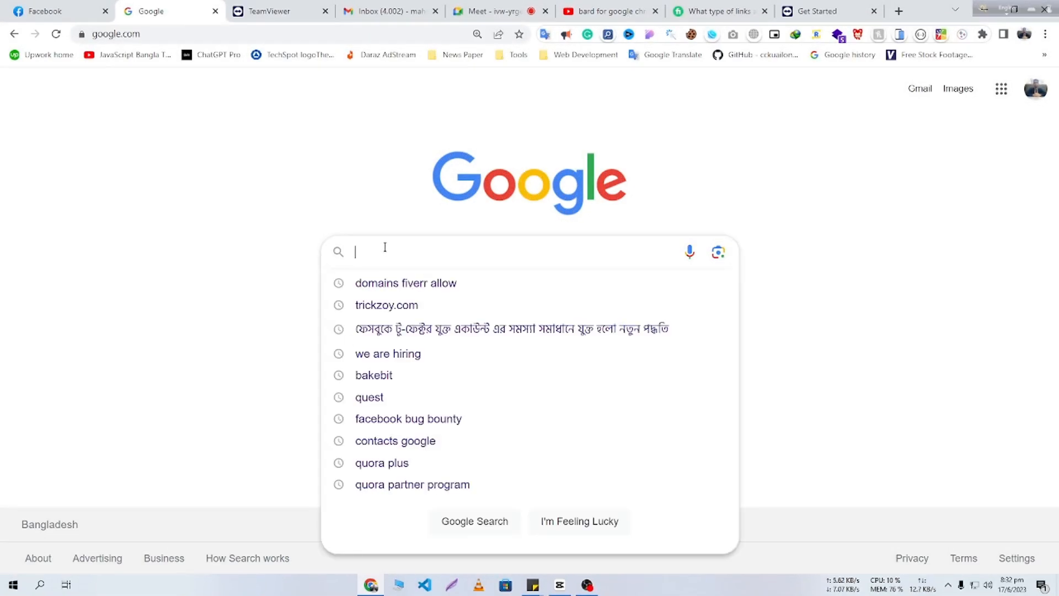
pyautogui.write('bird')
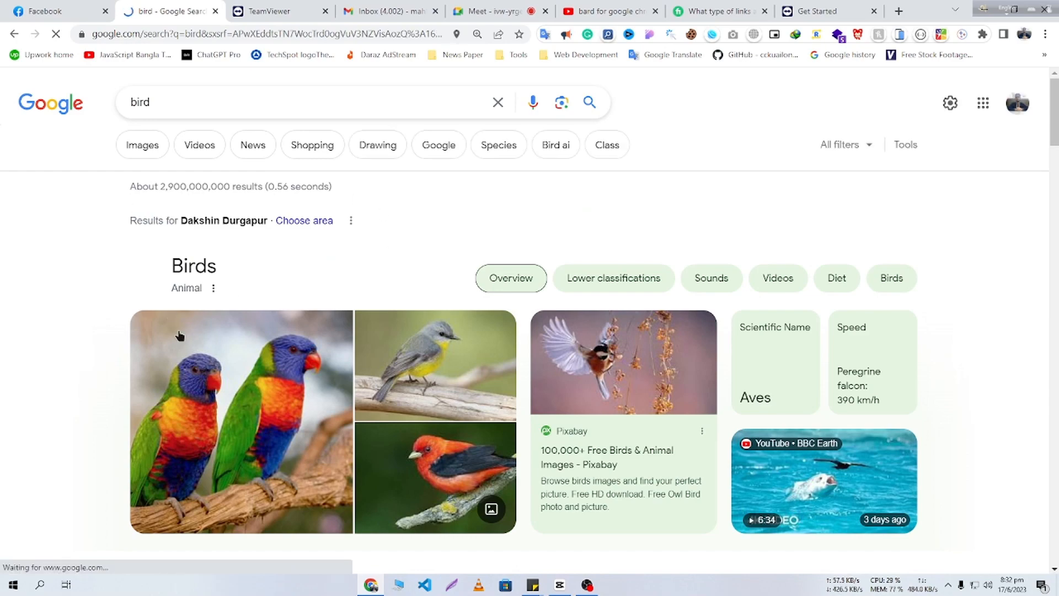
pyautogui.scroll(-3)
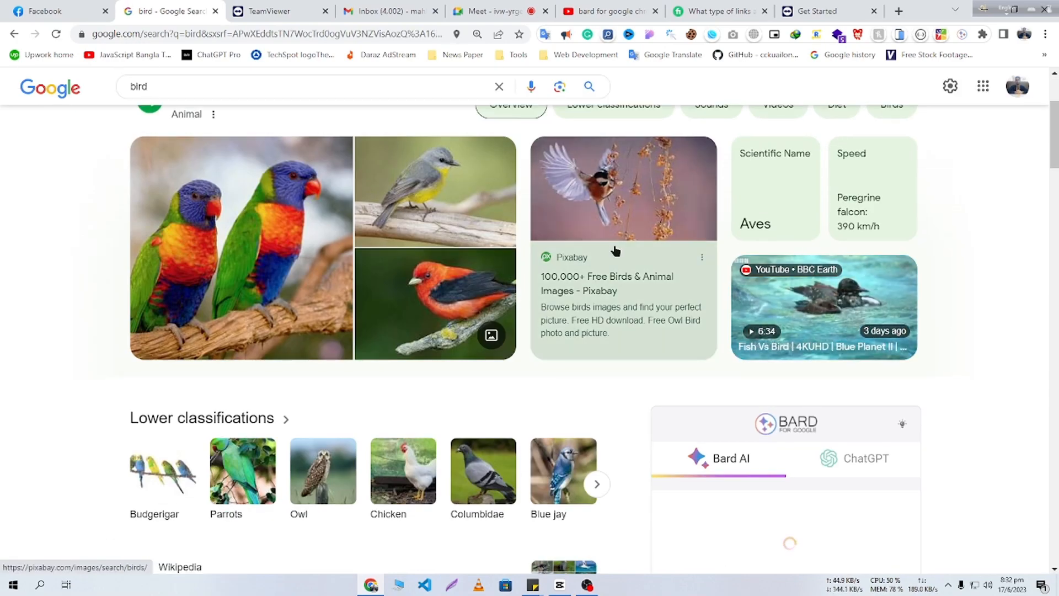
pyautogui.scroll(-3)
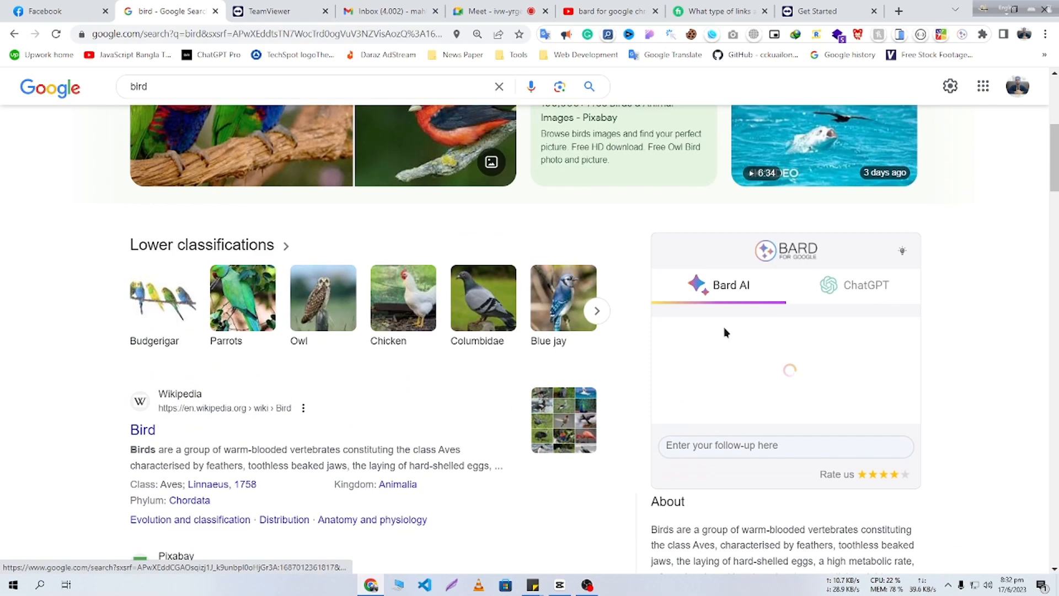
pyautogui.moveTo(846, 302)
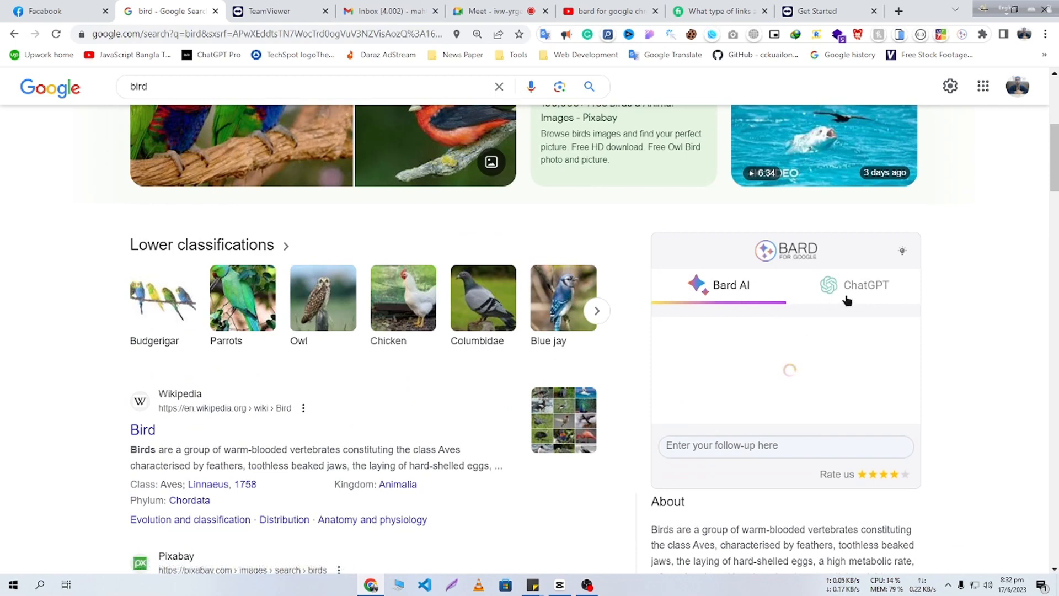
pyautogui.moveTo(740, 296)
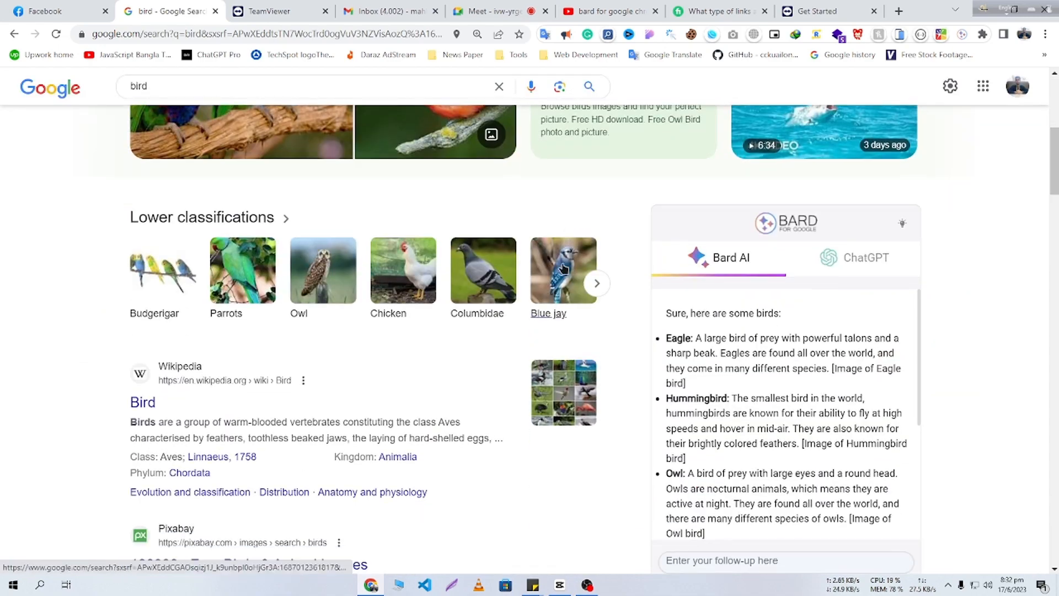
pyautogui.scroll(-3)
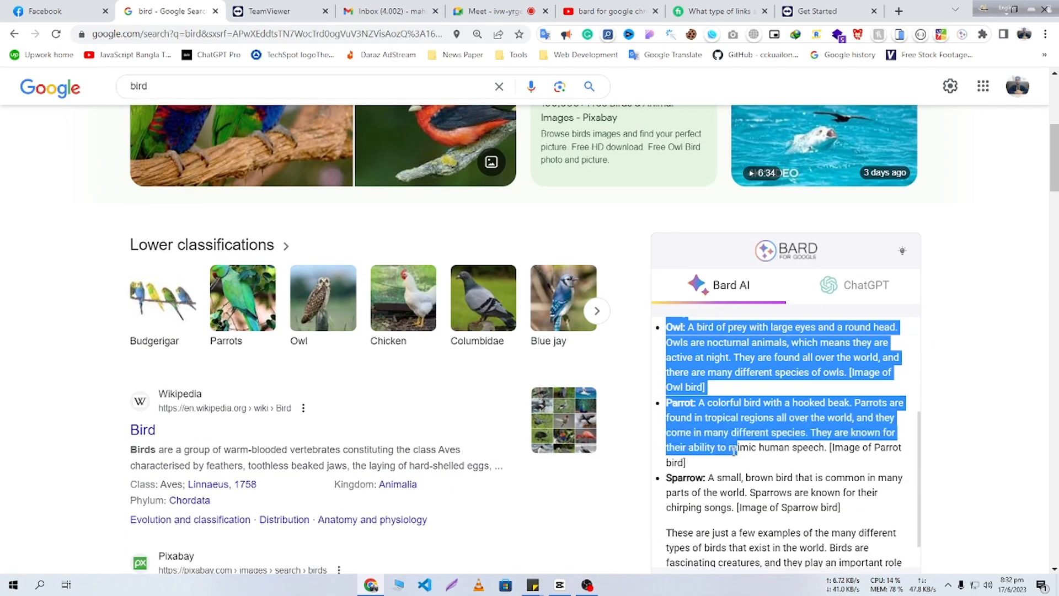
# Switch the Bard For Google panel to the ChatGPT answer about birds.
pyautogui.click(863, 285)
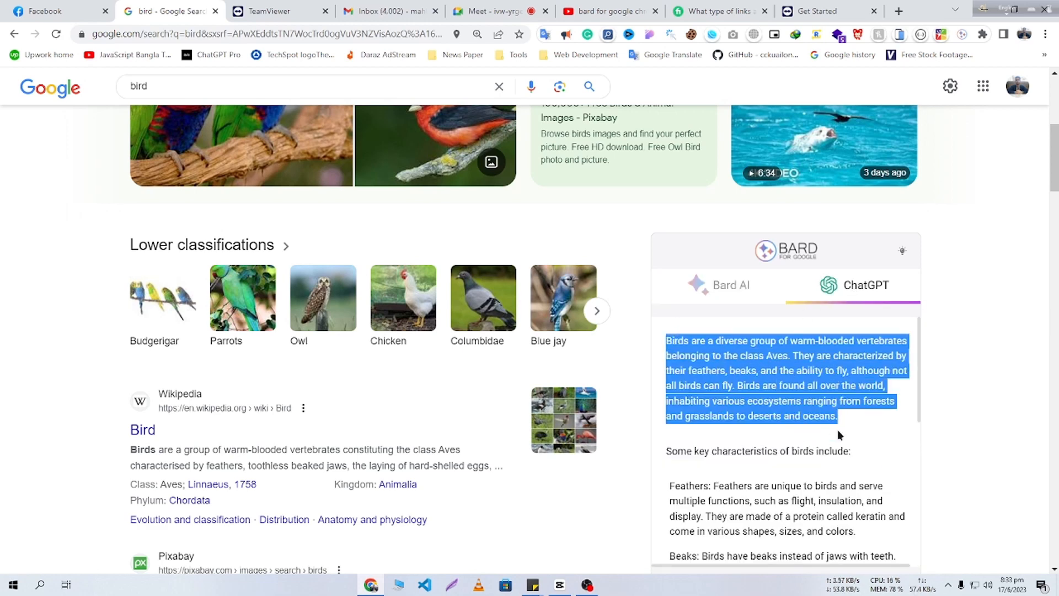
pyautogui.scroll(-3)
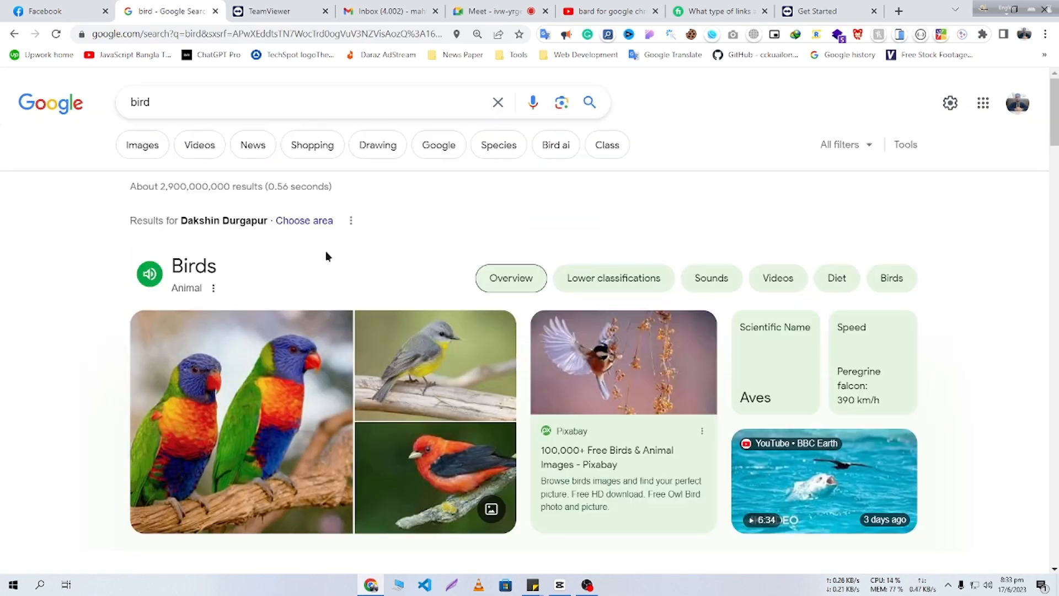
# Scroll through the ChatGPT bird answer, then return to the Bard For Google extension's Web Store tab.
pyautogui.scroll(-3)
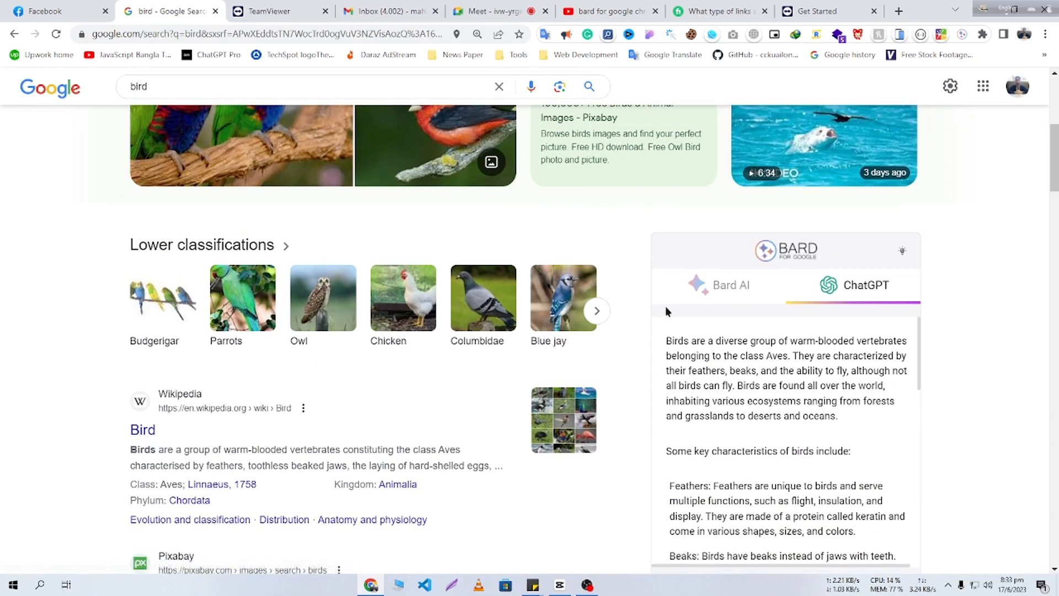
pyautogui.scroll(3)
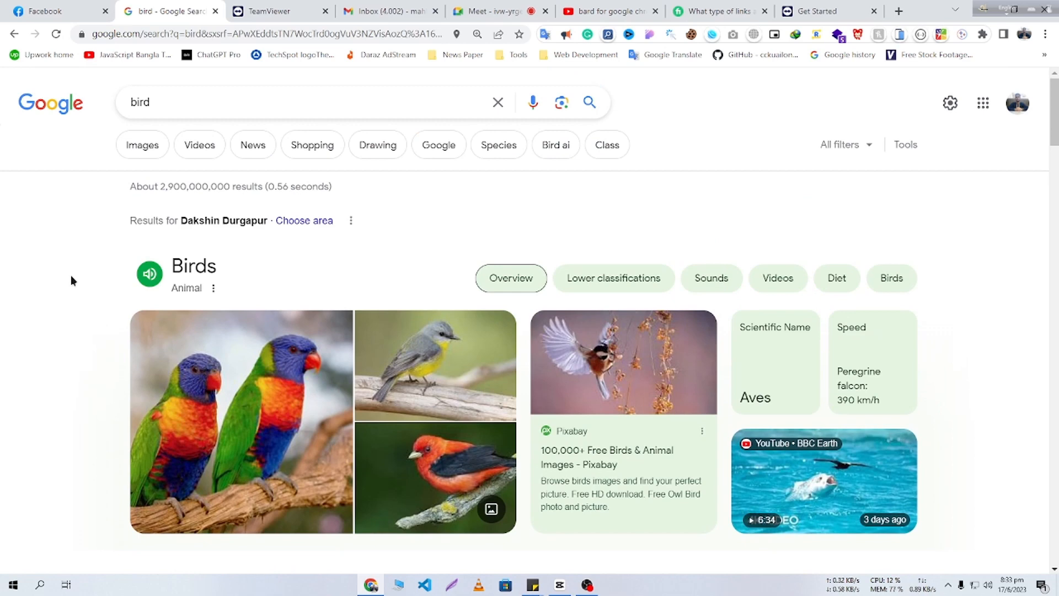
pyautogui.scroll(-3)
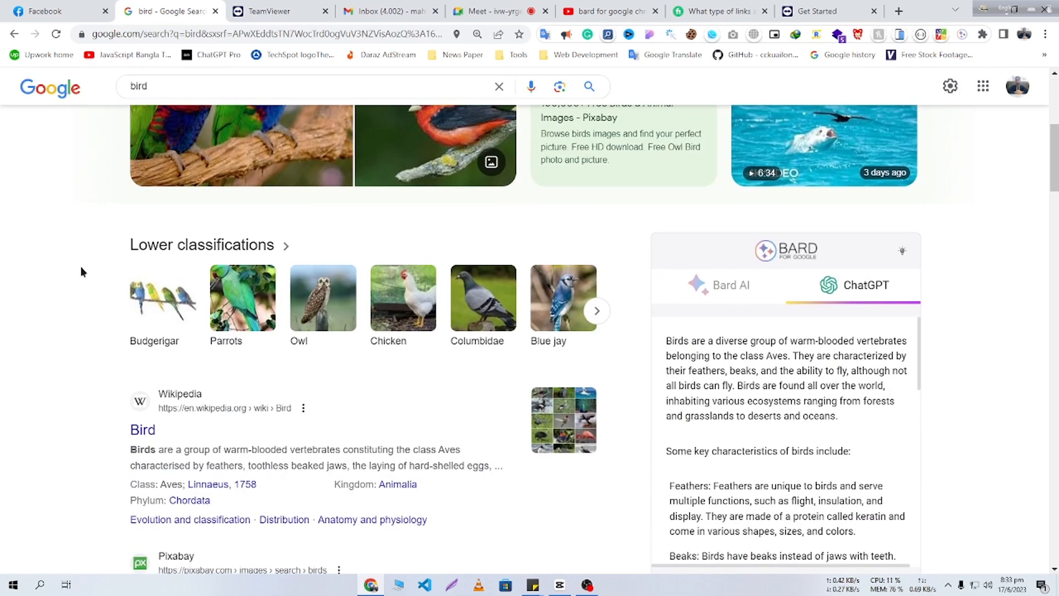
pyautogui.scroll(-3)
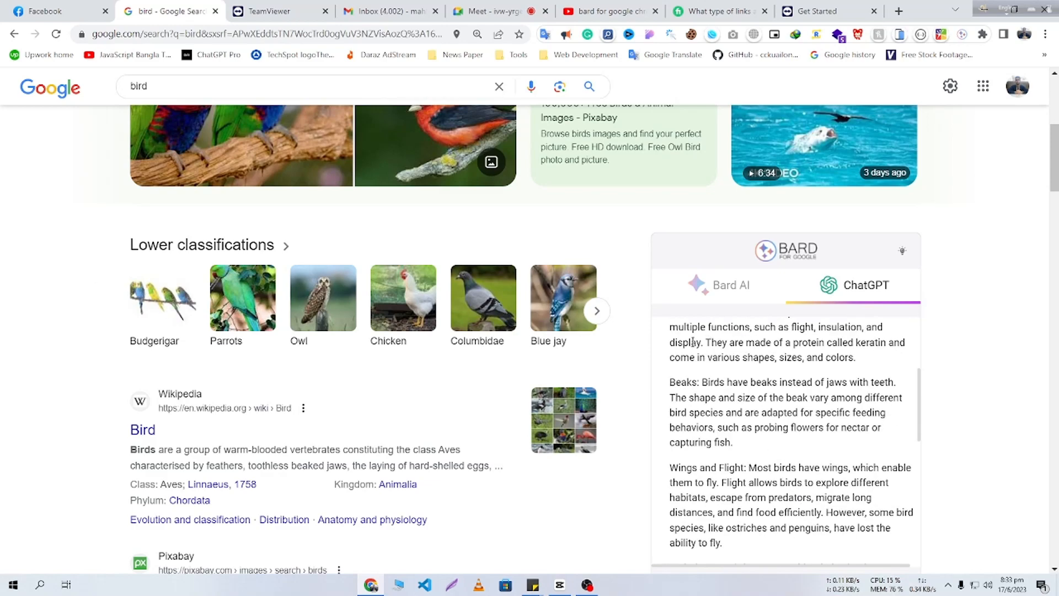
pyautogui.scroll(-3)
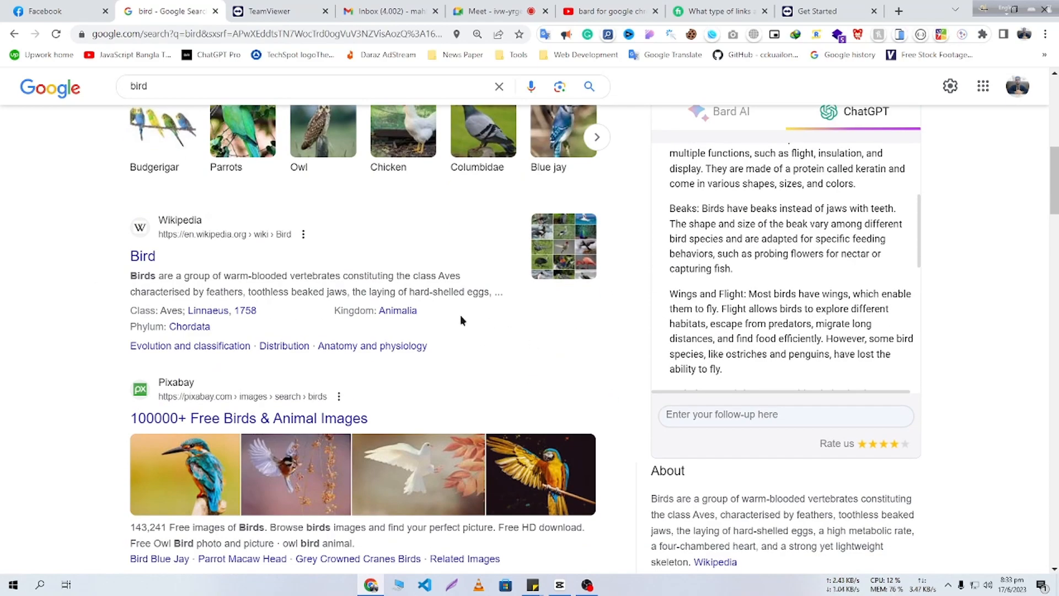
pyautogui.scroll(3)
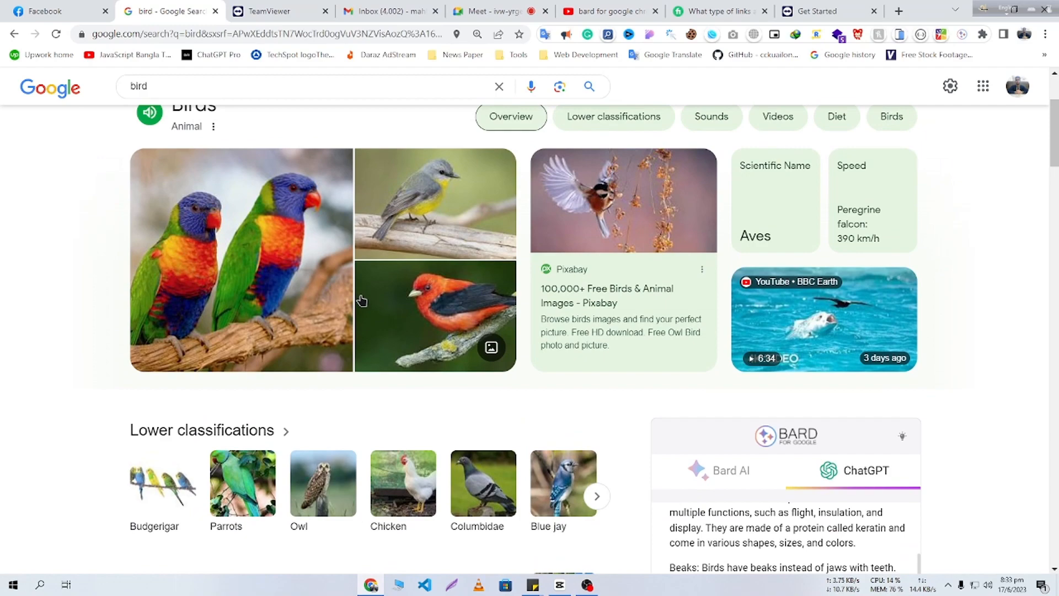
pyautogui.scroll(-3)
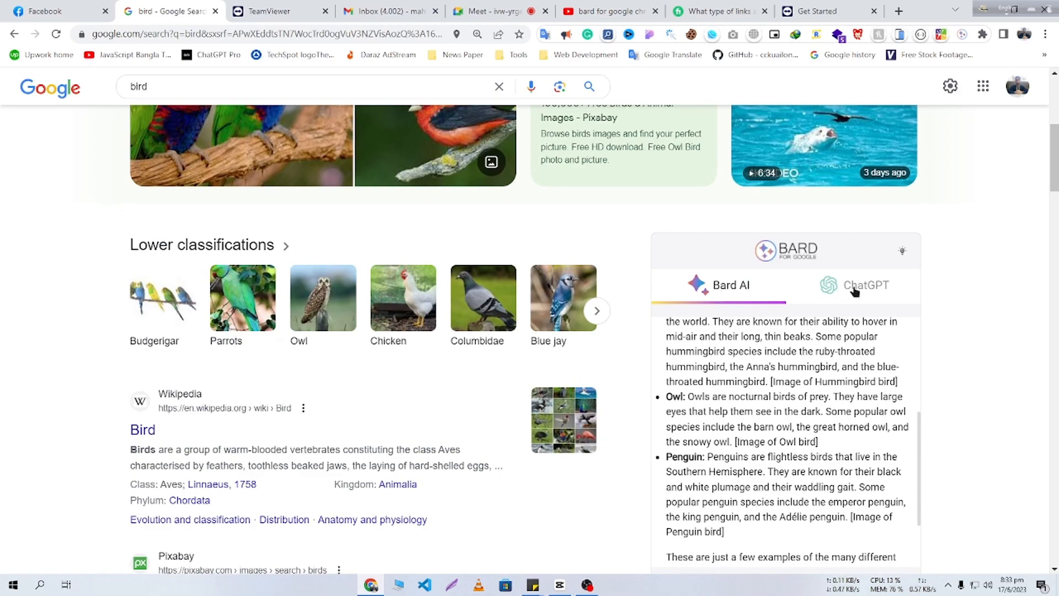
pyautogui.scroll(3)
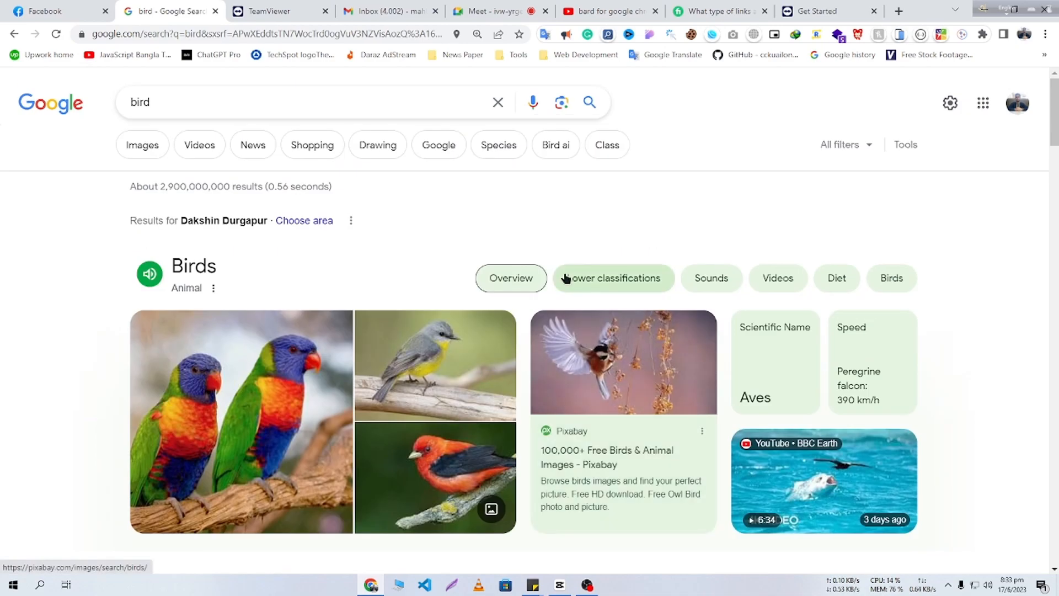
pyautogui.click(603, 11)
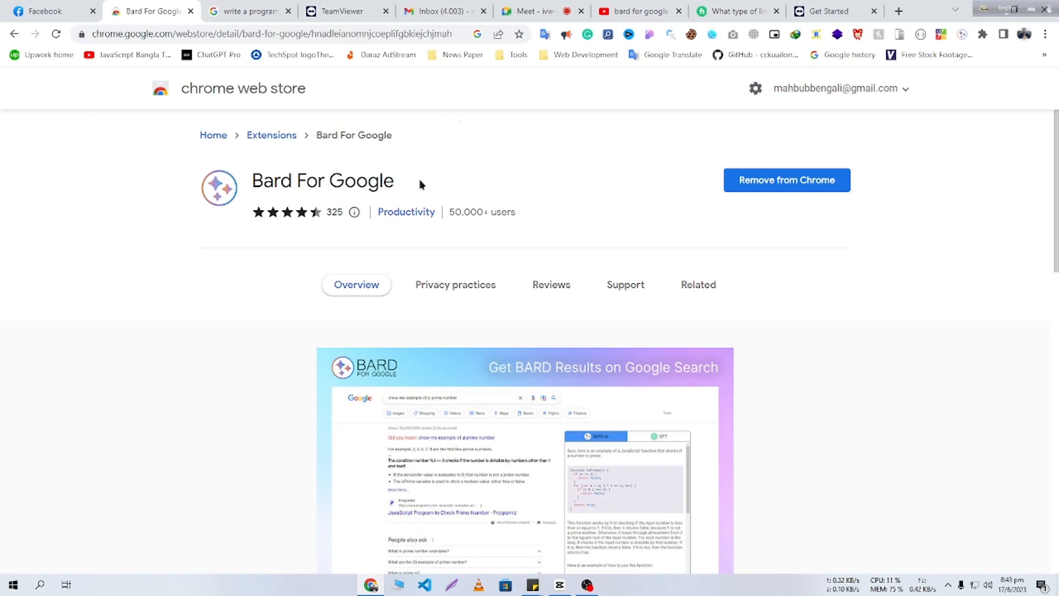
pyautogui.moveTo(453, 182)
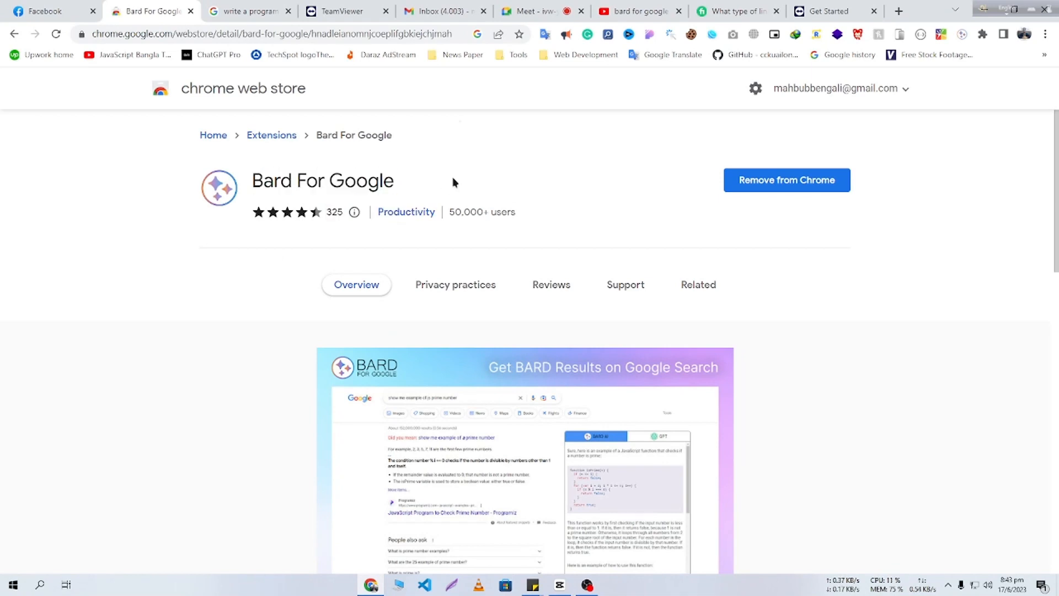